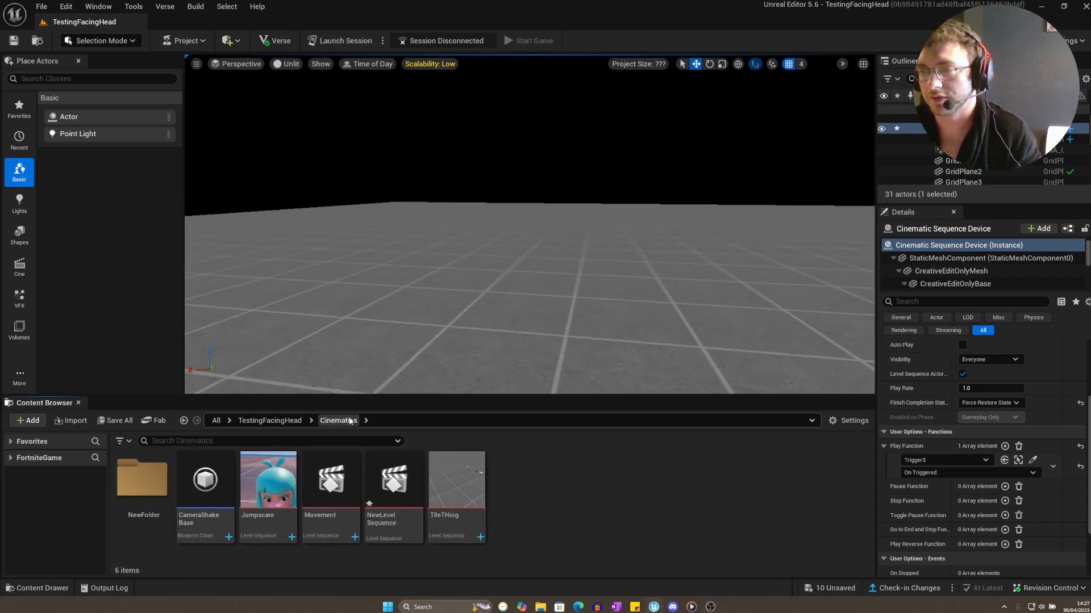
# Create a new Level Sequence named CinematicTRest in the Cinematics folder.
pyautogui.click(31, 420)
pyautogui.write('CineamticTRest')
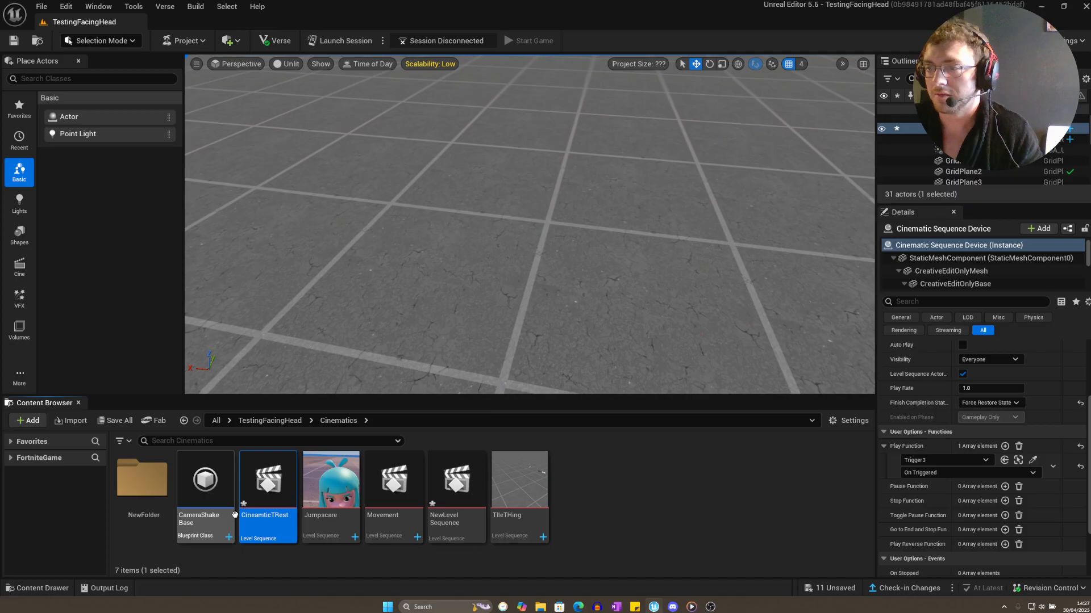
# Add a cine camera with a Camera Cuts track to CinematicTRest, then leave Sequencer.
pyautogui.doubleClick(267, 479)
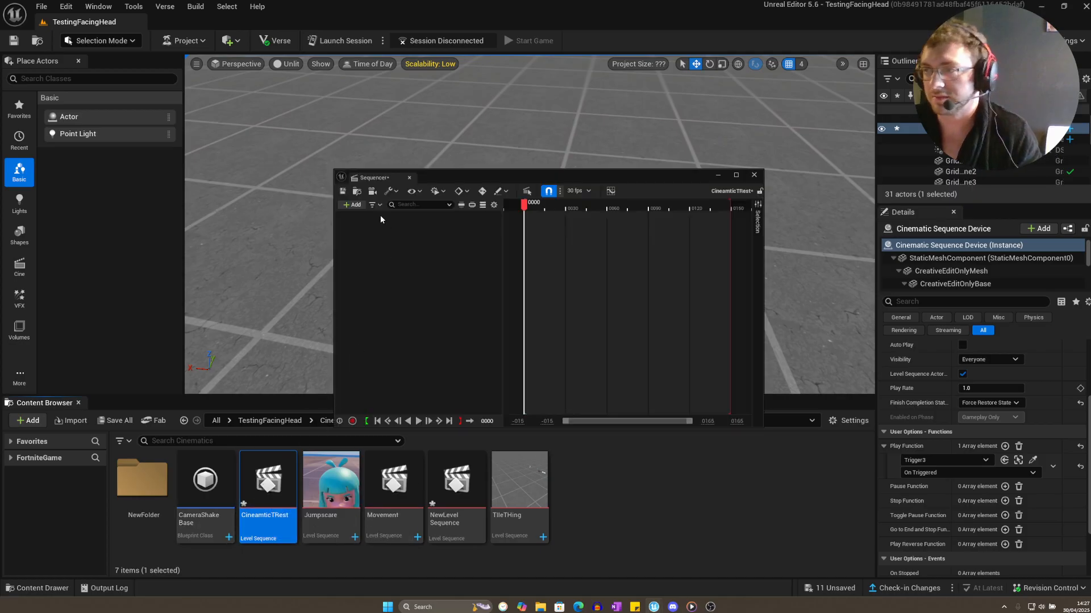
pyautogui.click(351, 203)
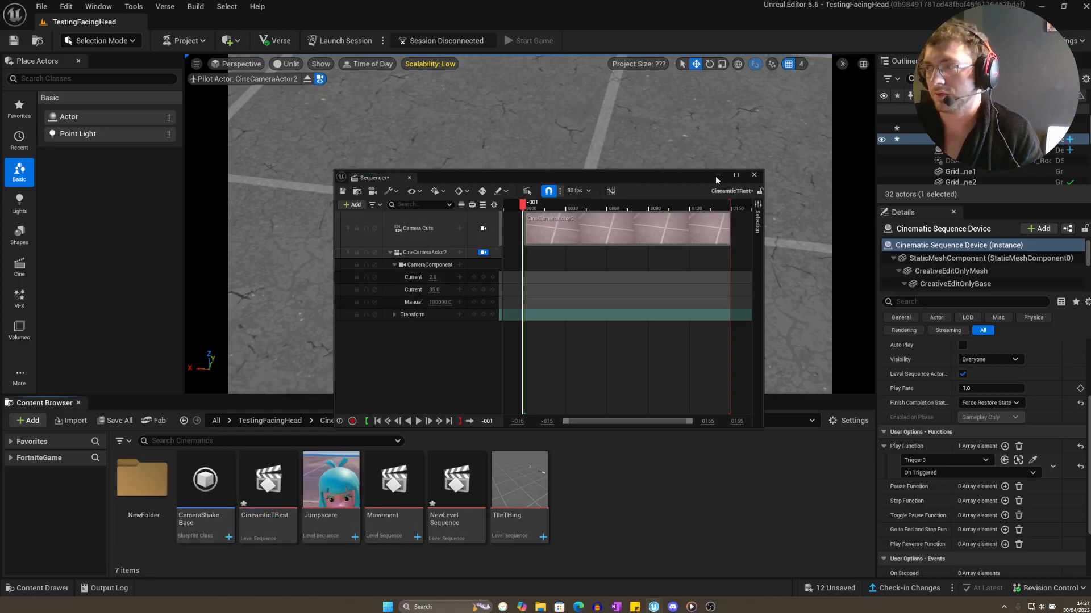
pyautogui.click(753, 175)
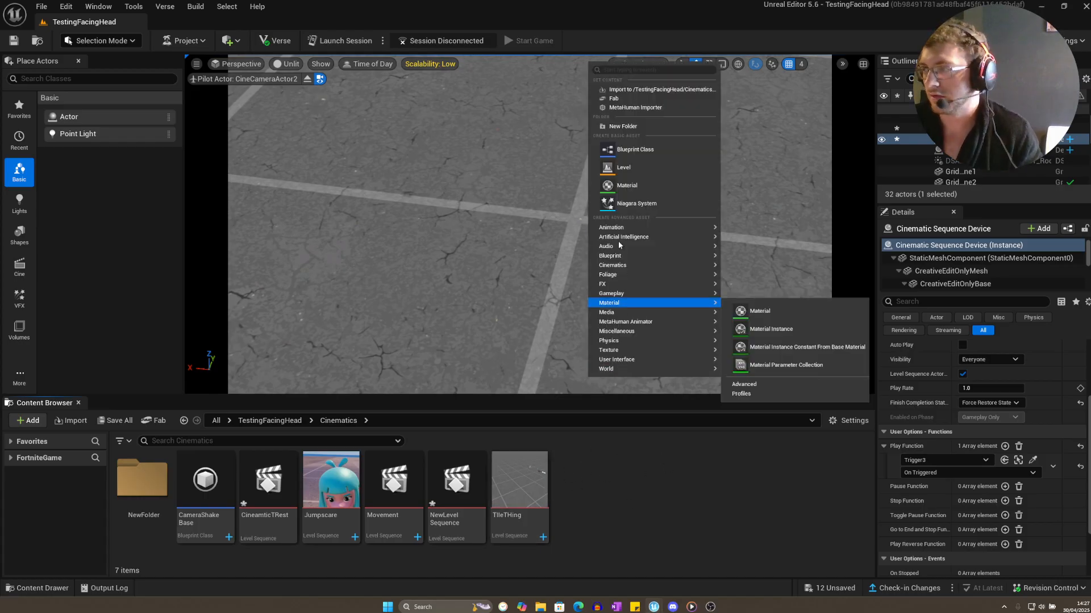
pyautogui.moveTo(610, 256)
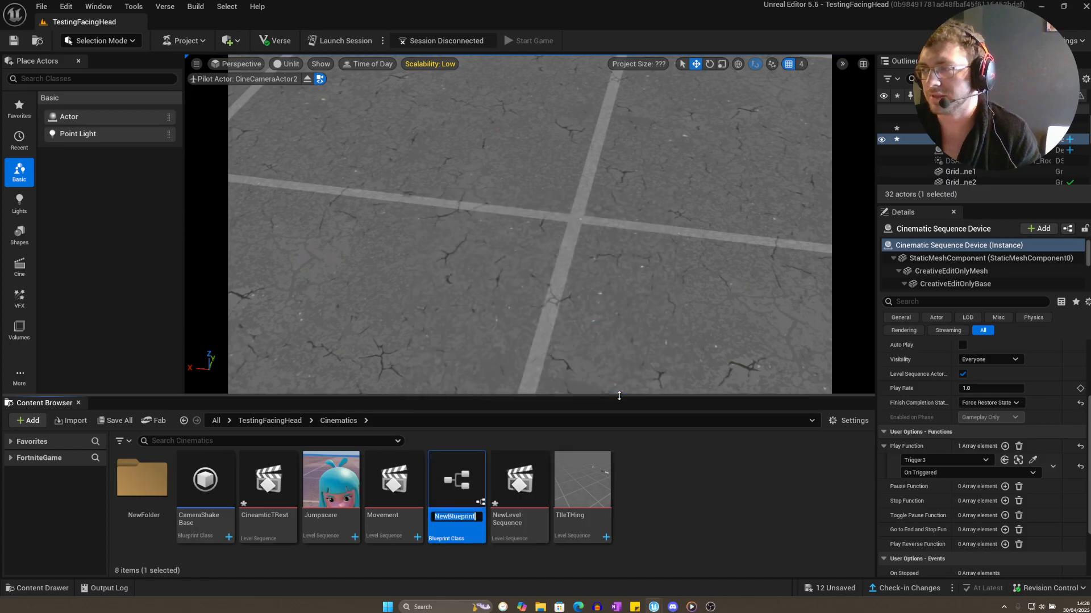
# Name the new CameraShakeBase blueprint BLahBlahBLah and bring up its class defaults.
pyautogui.write('BLahBlahBLah')
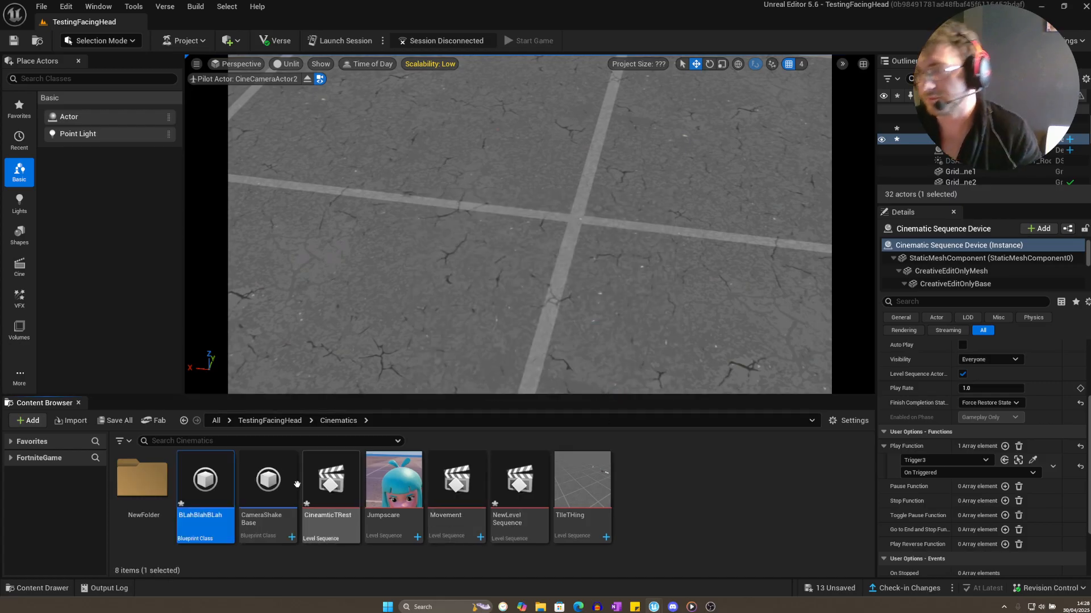
pyautogui.doubleClick(204, 479)
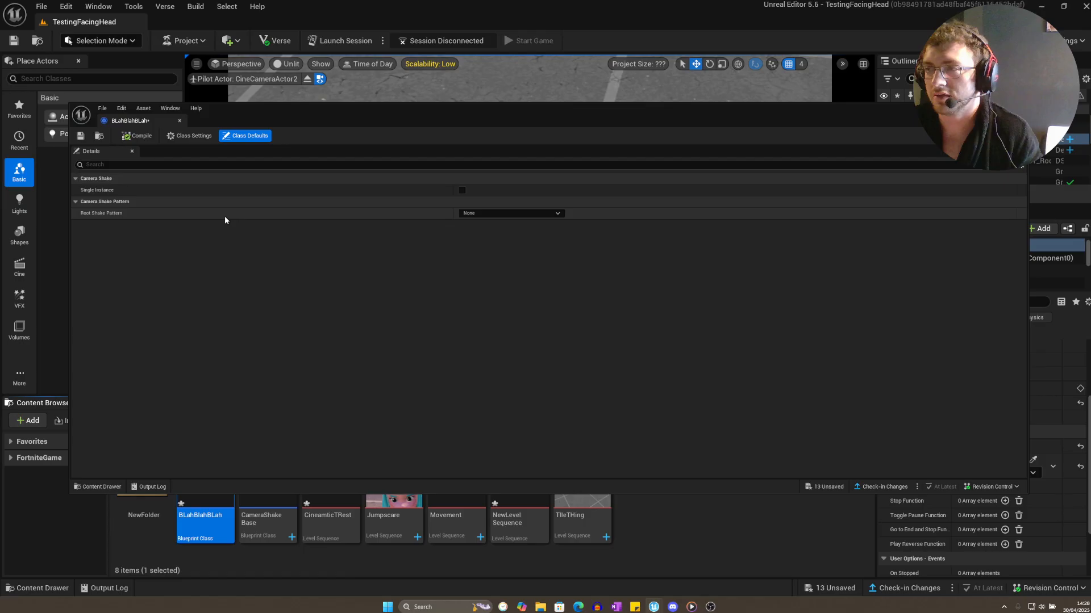
# Make the root shake a Perlin Noise pattern and expose its location and rotation noise settings.
pyautogui.click(510, 213)
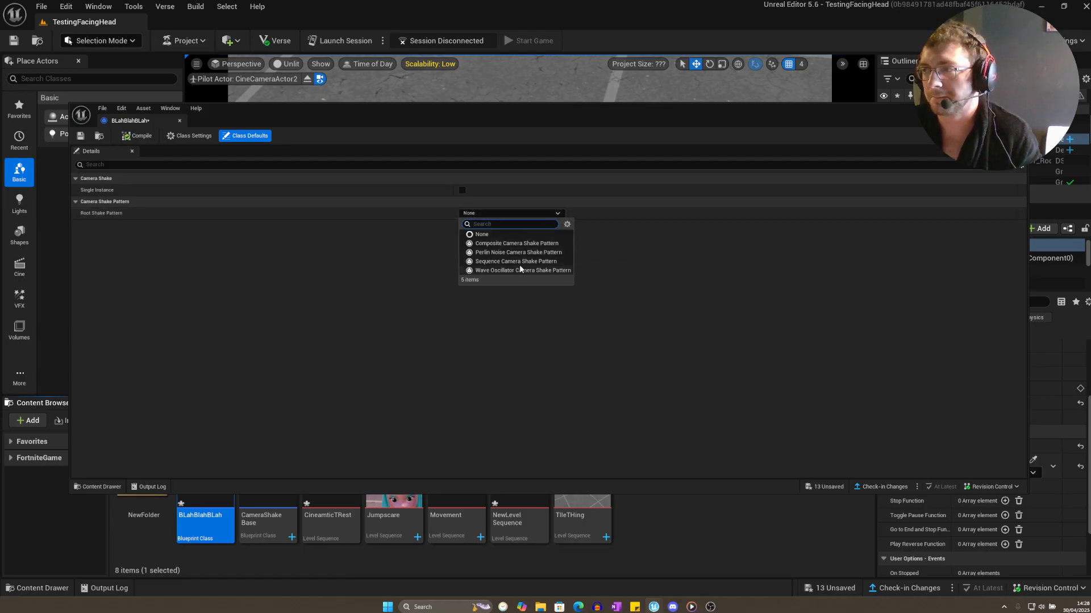
pyautogui.click(518, 252)
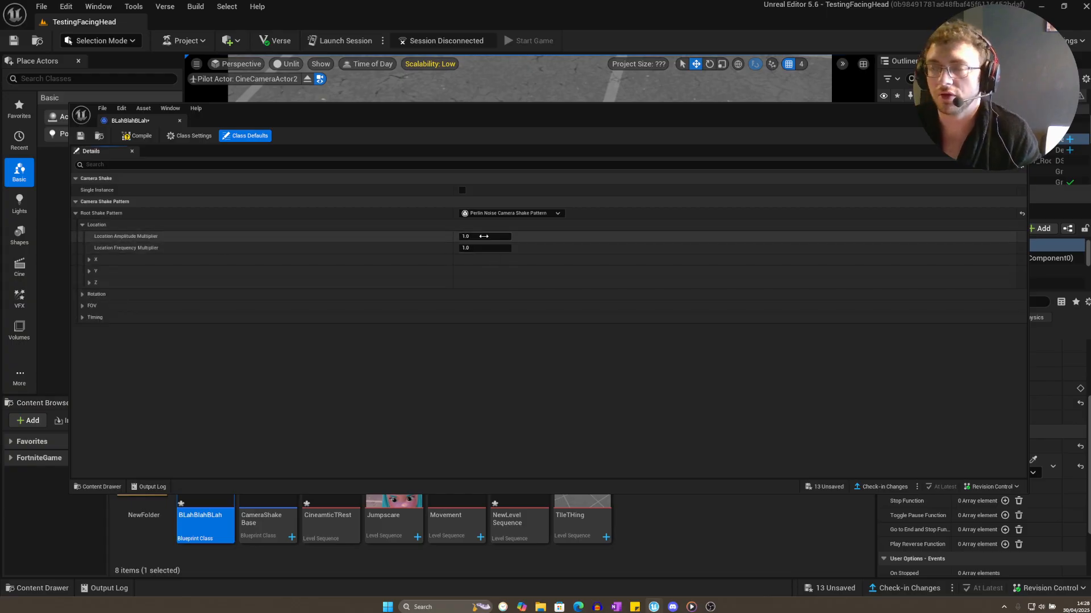
pyautogui.click(88, 259)
pyautogui.write('2')
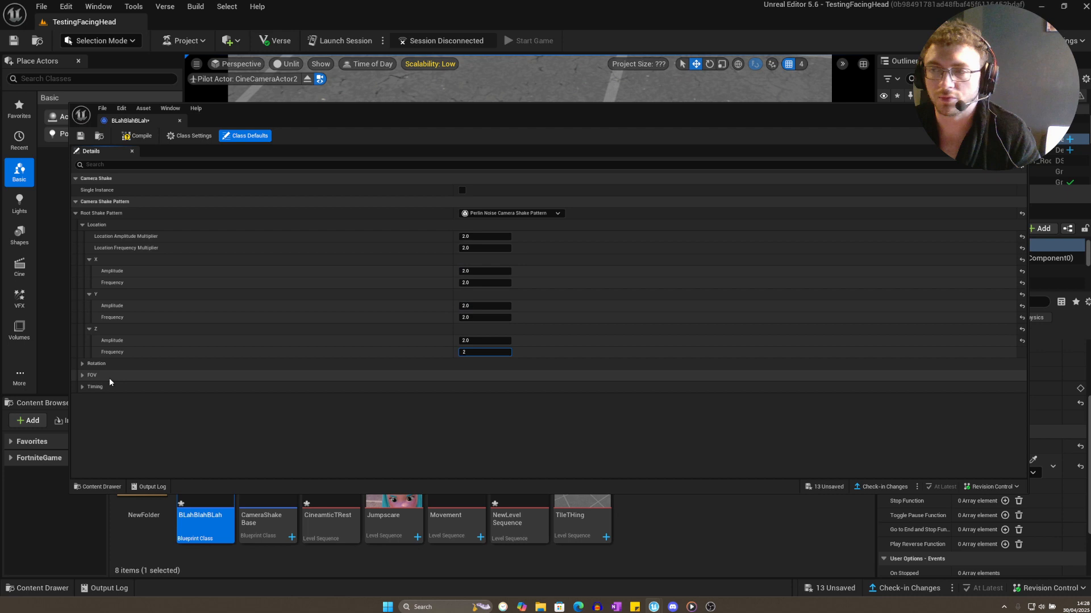
pyautogui.click(82, 363)
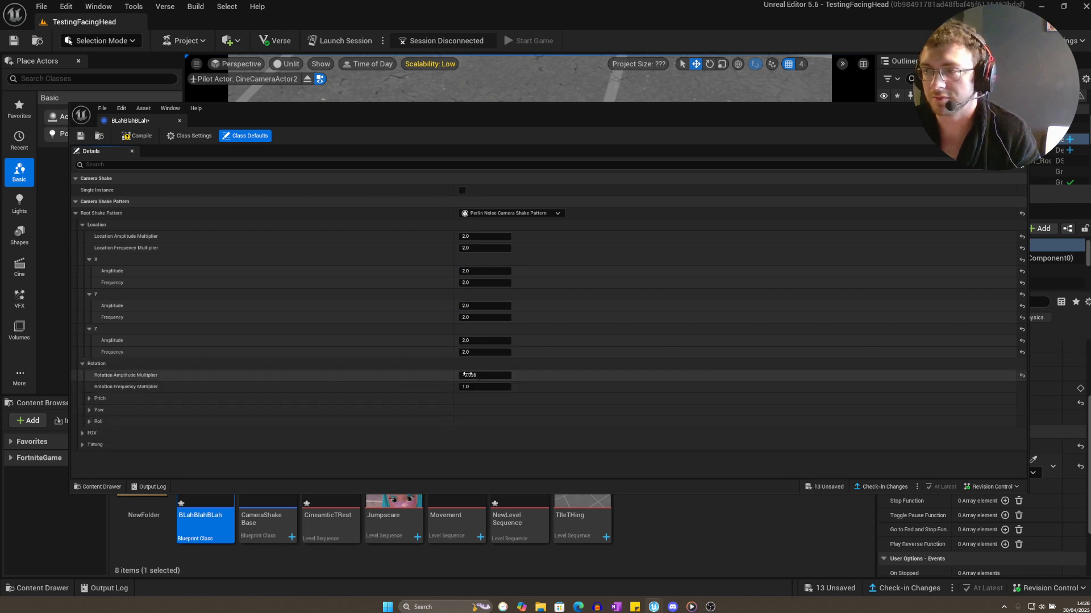
# Set the rotation frequency multiplier to 2 and the shake duration to 10.0.
pyautogui.click(485, 386)
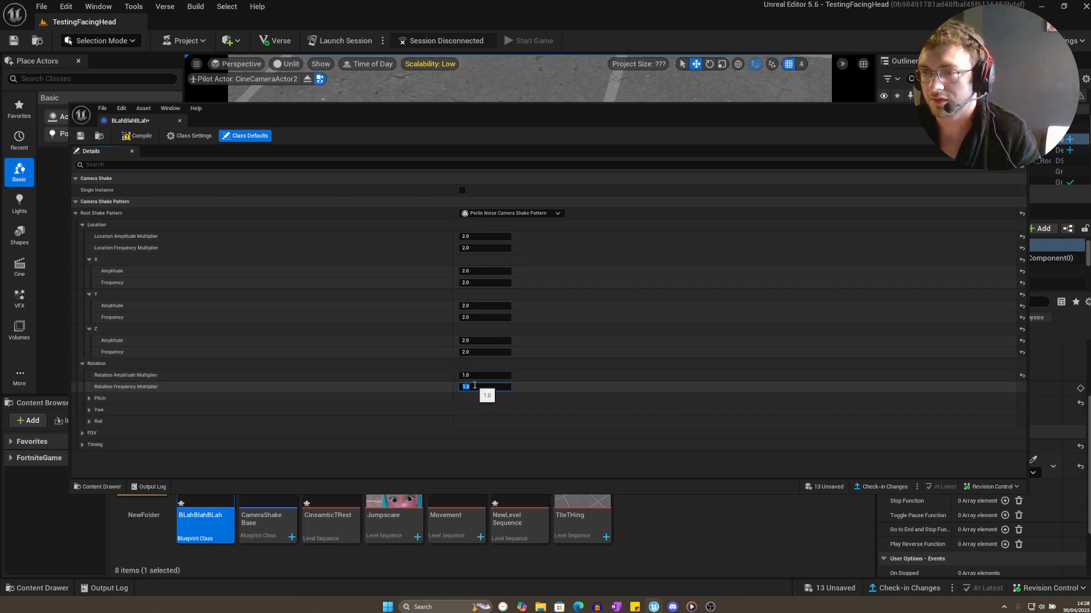
pyautogui.write('2')
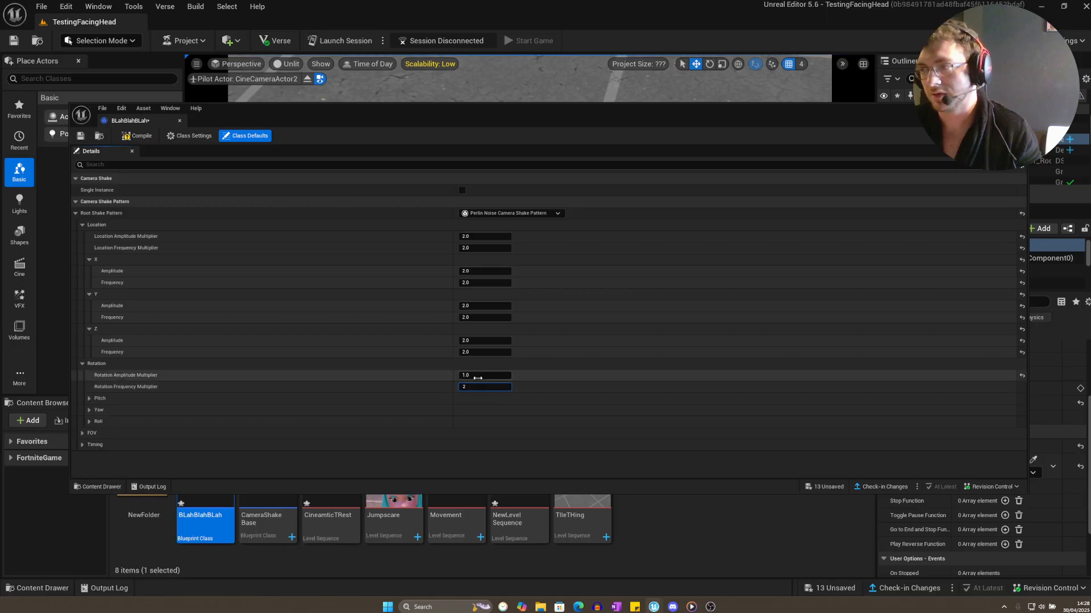
pyautogui.click(486, 376)
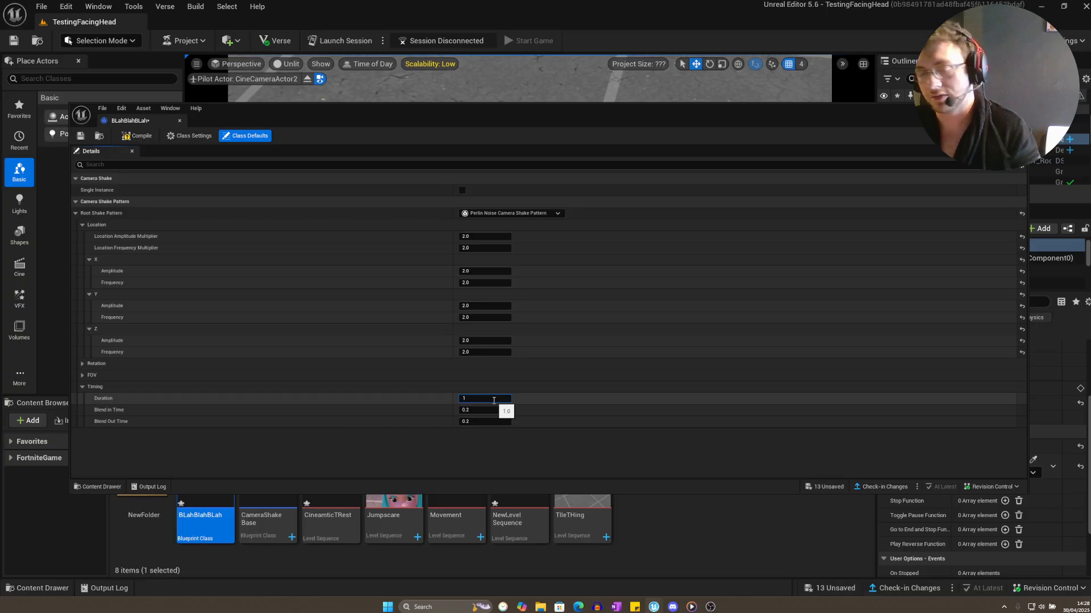
pyautogui.write('10.0')
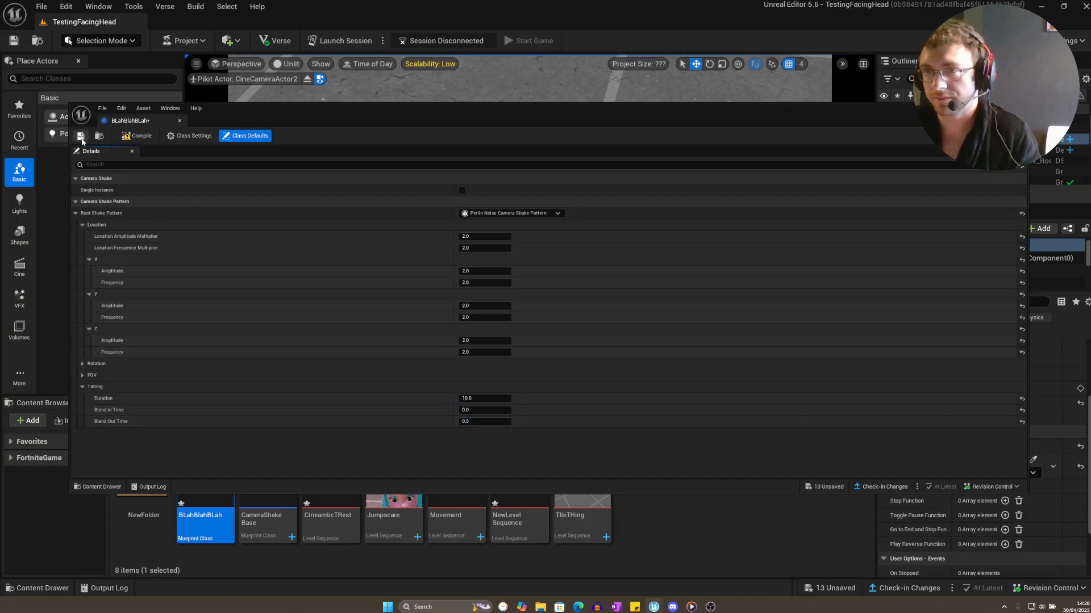
# Save the BLahBlahBLah shake blueprint and reopen CinematicTRest in Sequencer.
pyautogui.click(81, 136)
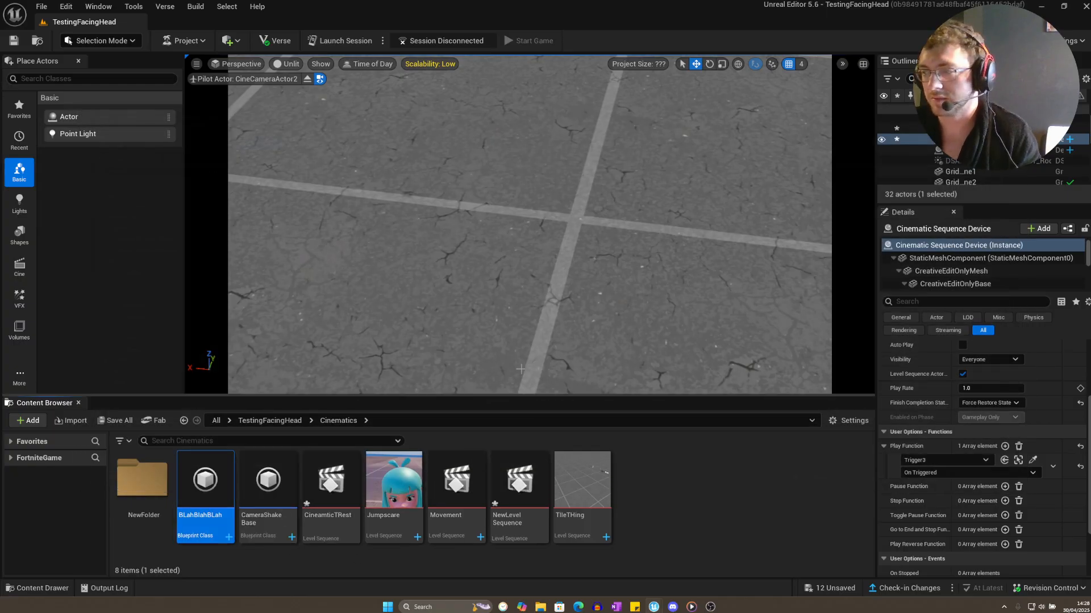
pyautogui.doubleClick(331, 479)
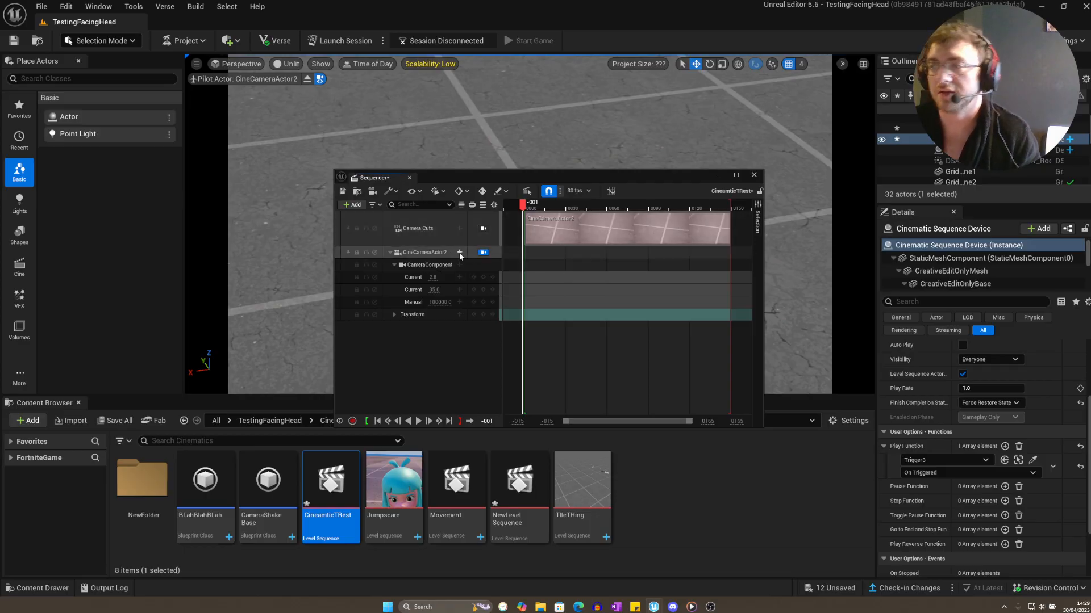
# Add a Camera Shake track using BLahBlahBLah to CineCameraActor2 and scrub the playhead.
pyautogui.click(459, 252)
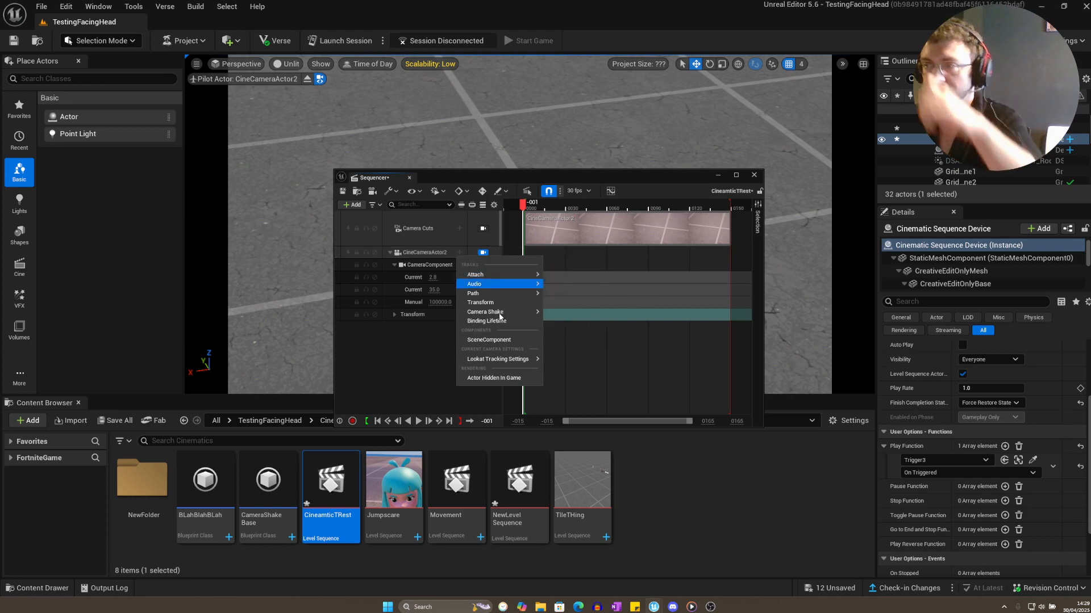
pyautogui.click(485, 311)
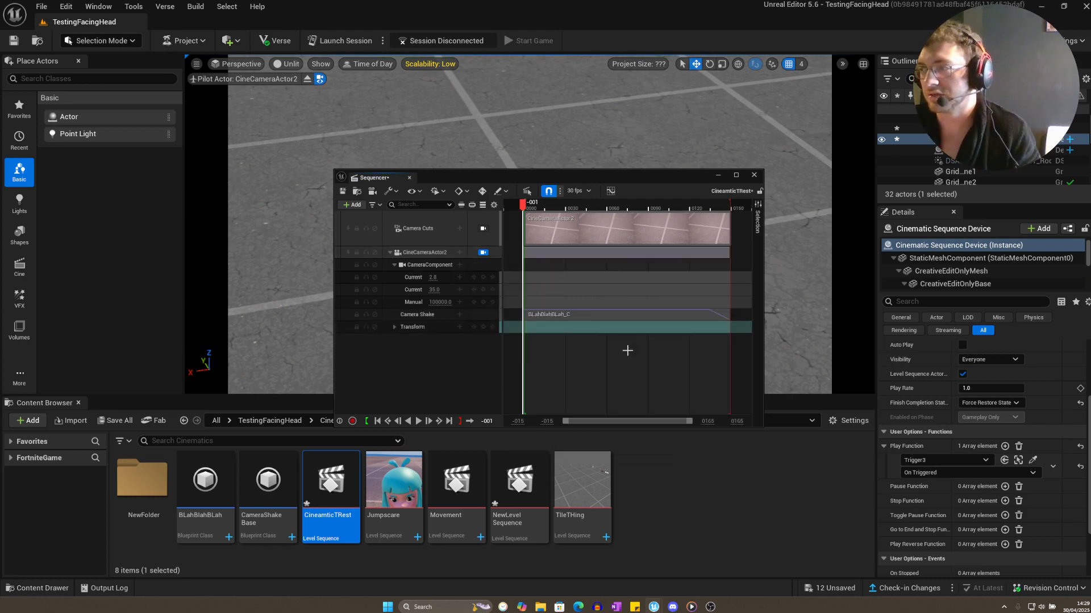
pyautogui.click(417, 420)
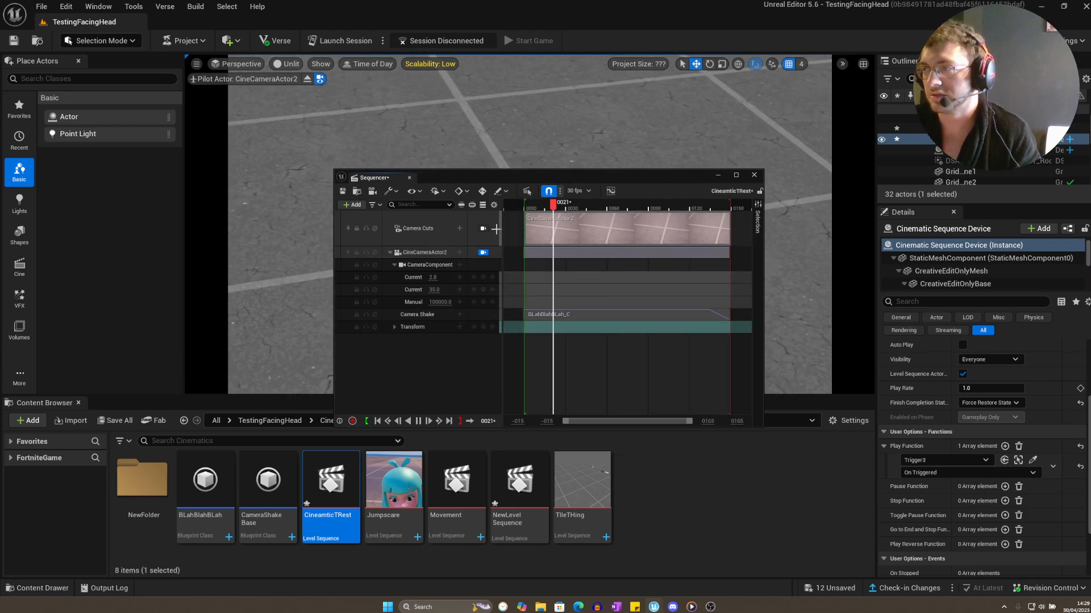